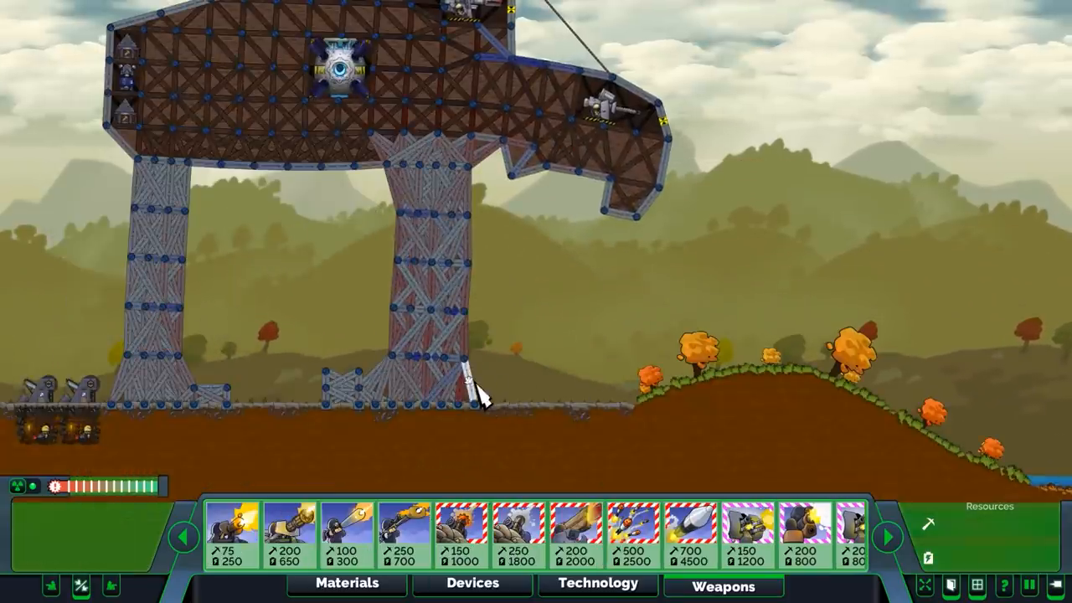
Brace the walker's head with wood beside the front leg and pick a weapon to build.
left_click(347, 583)
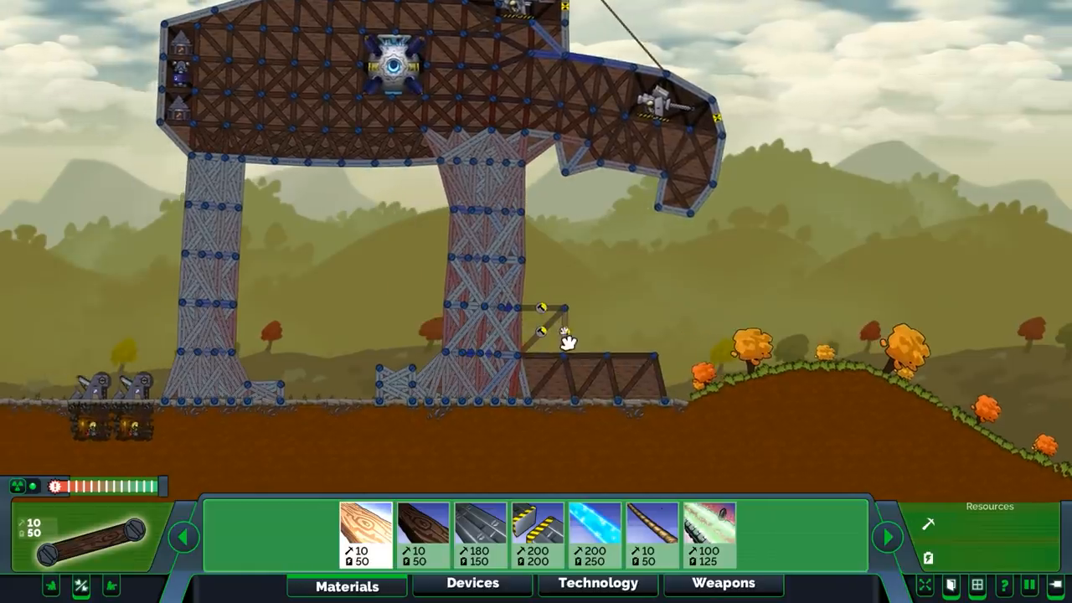
left_click(569, 332)
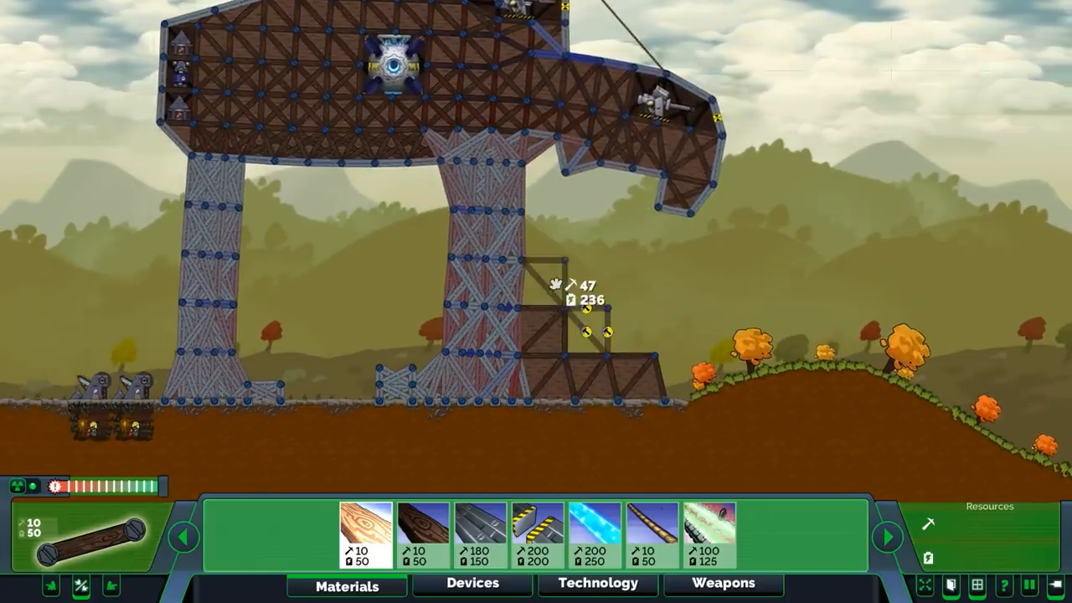
left_click(722, 583)
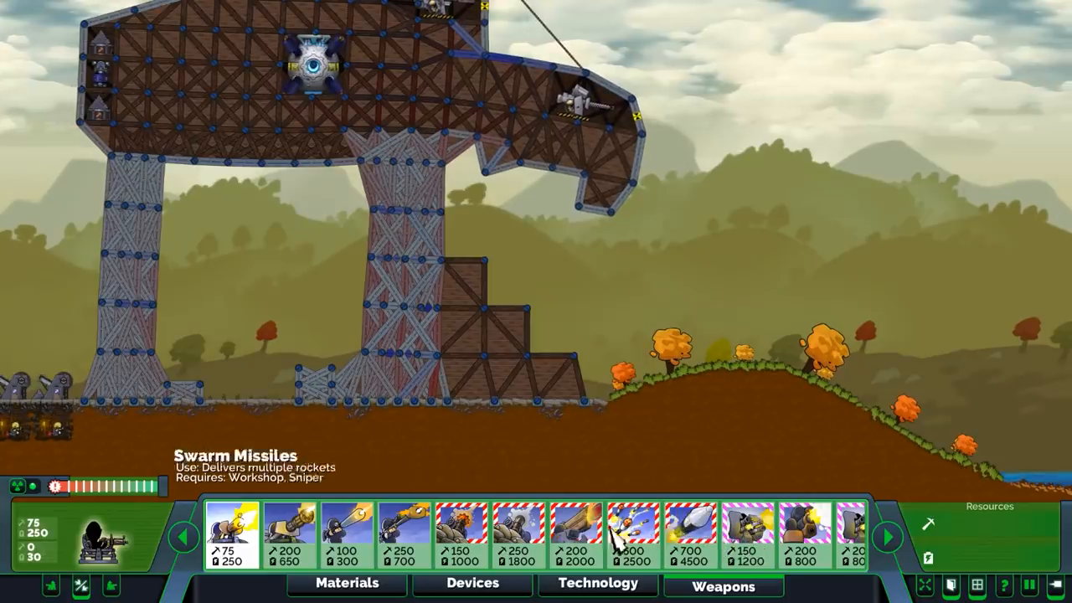
left_click(745, 536)
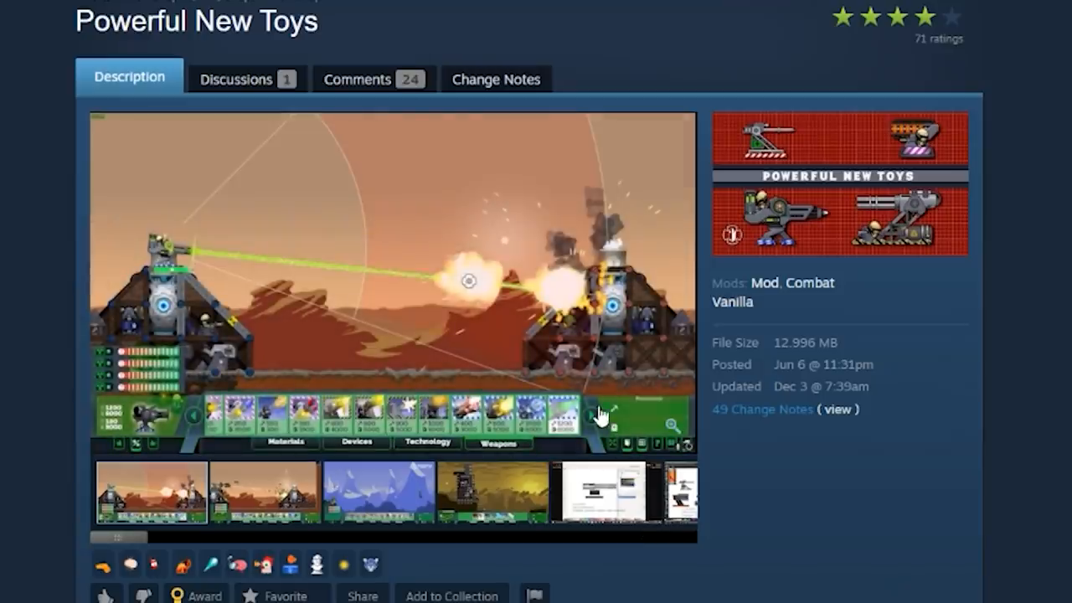
mouse_move(436, 288)
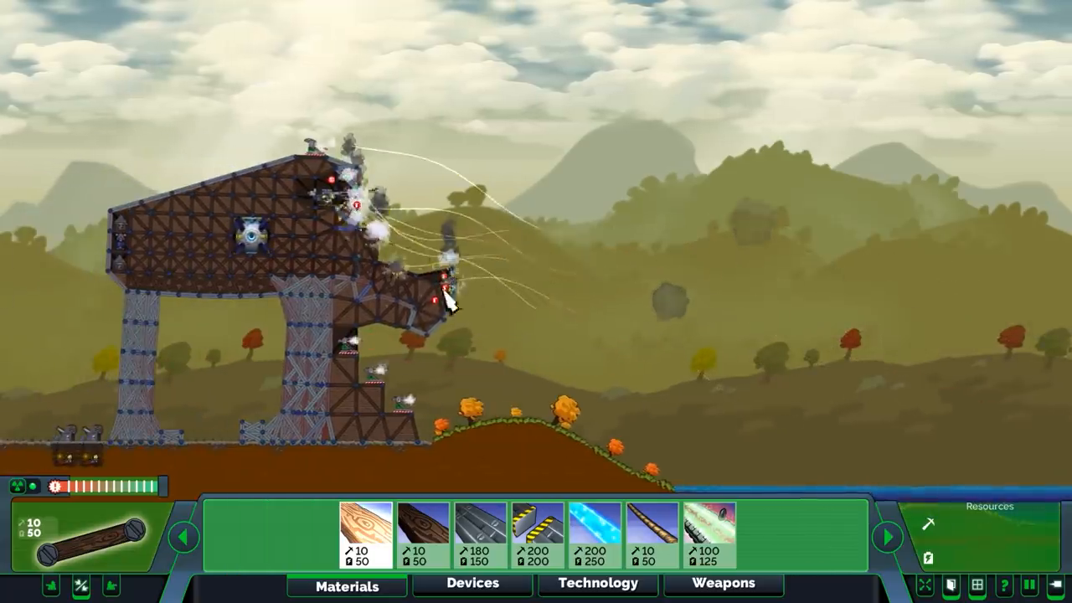
Mount a weapon and a Heavy Gatling Cannon on the fort's head and fire at the enemy fort.
left_click(596, 583)
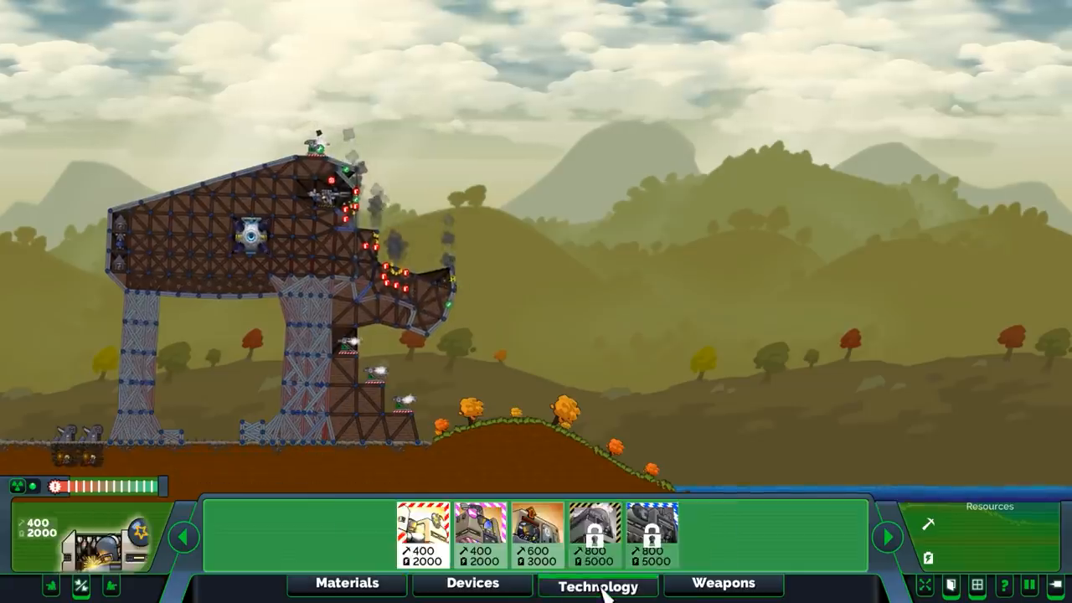
left_click(722, 583)
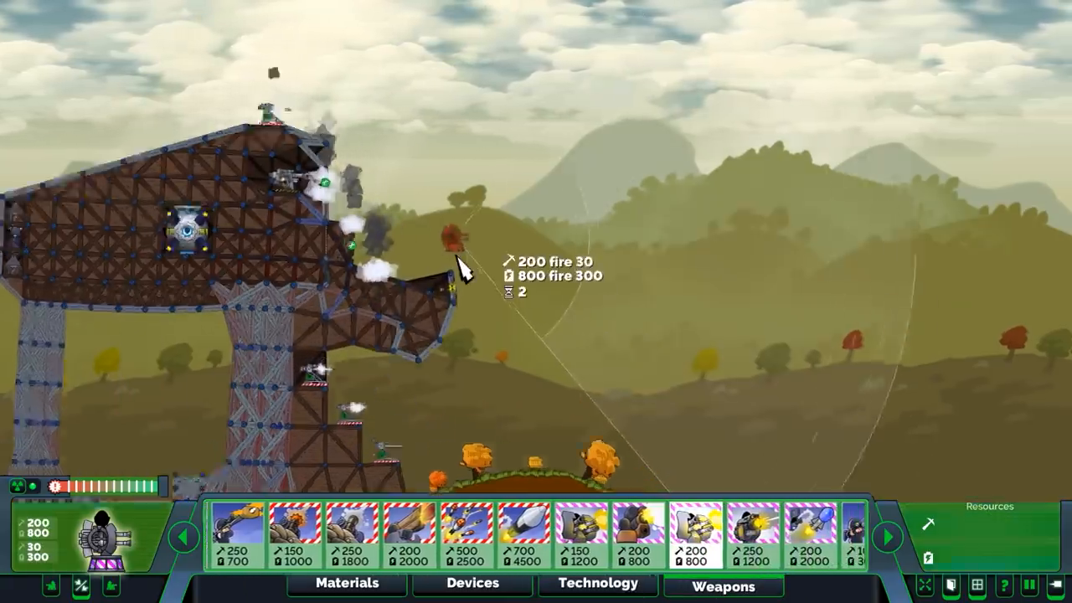
left_click(346, 583)
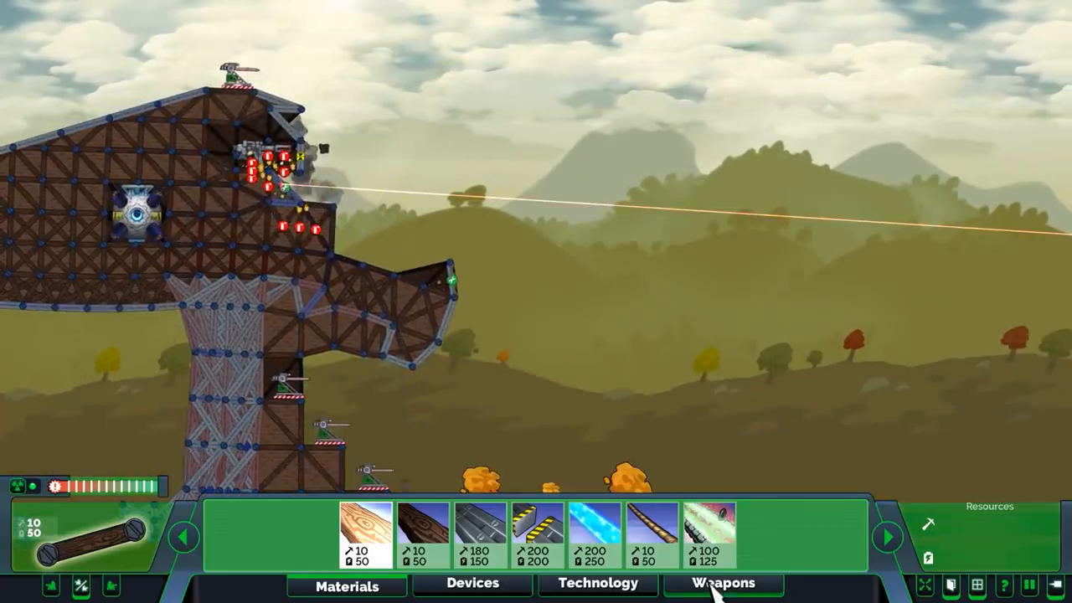
left_click(722, 583)
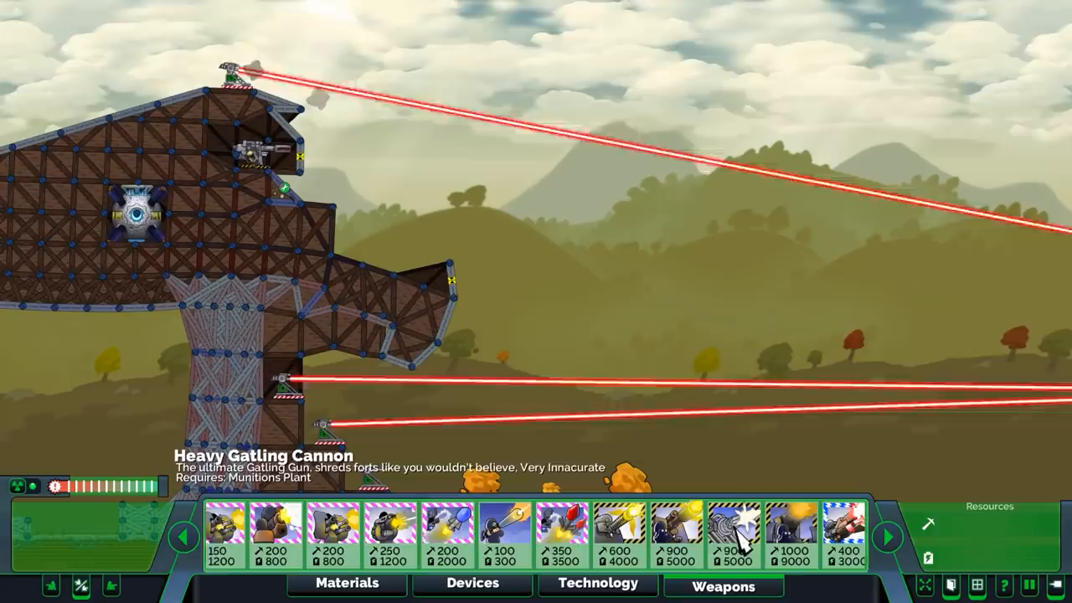
left_click(888, 536)
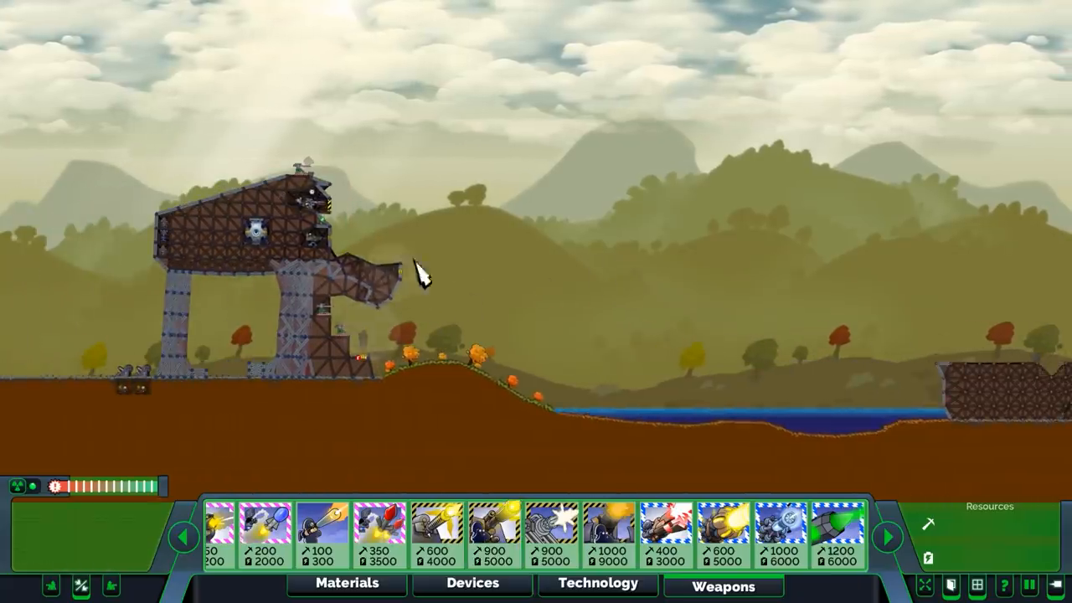
left_click(837, 533)
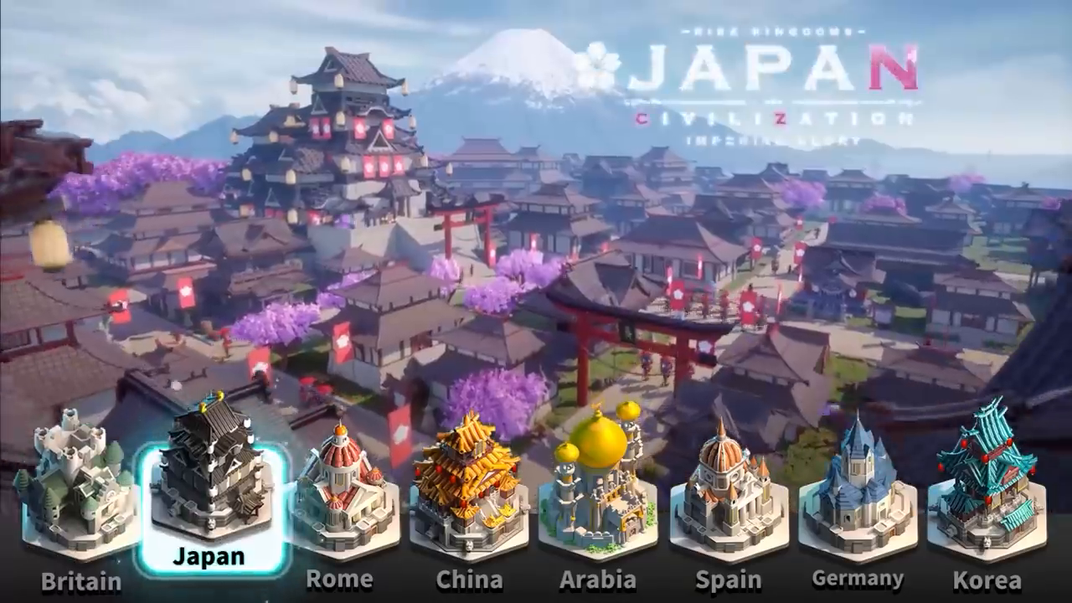
Pick Japan on the civilization selection screen.
left_click(598, 486)
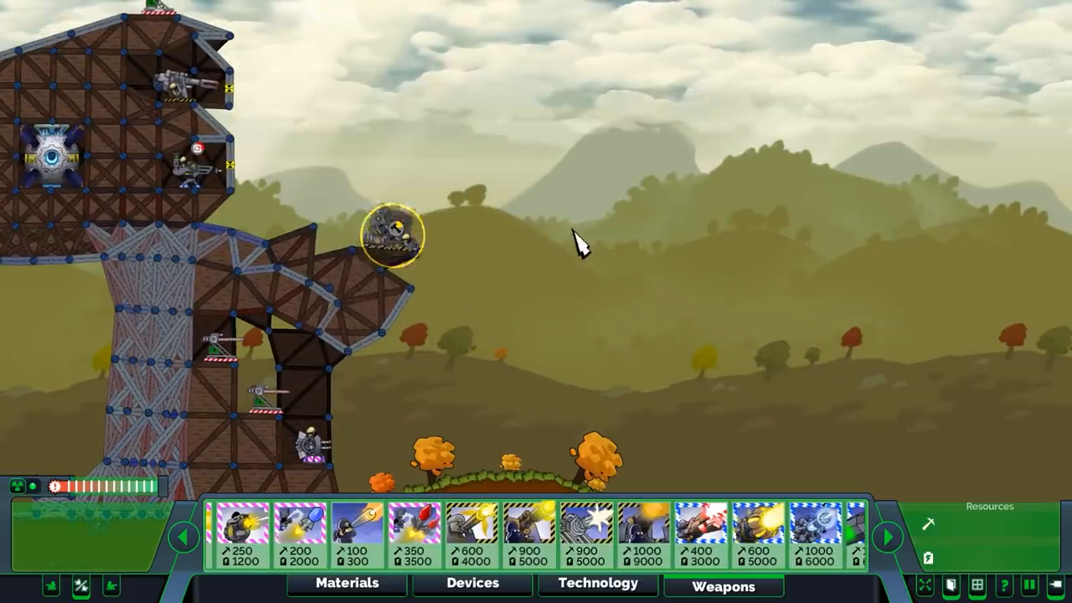
Build bracing out from the walker's snout to form a gun platform.
left_click(347, 583)
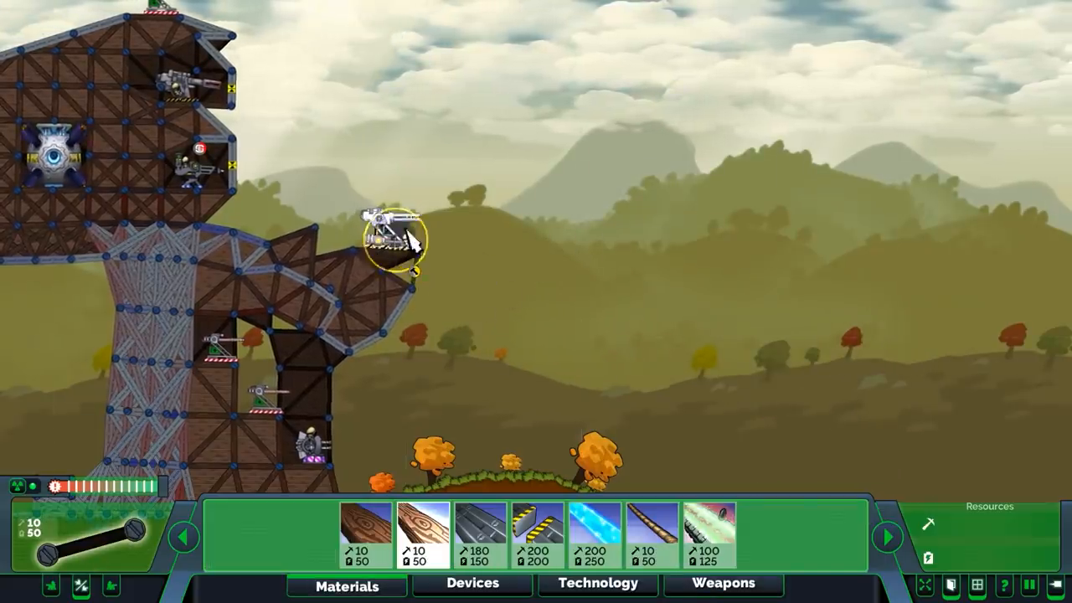
left_click(722, 583)
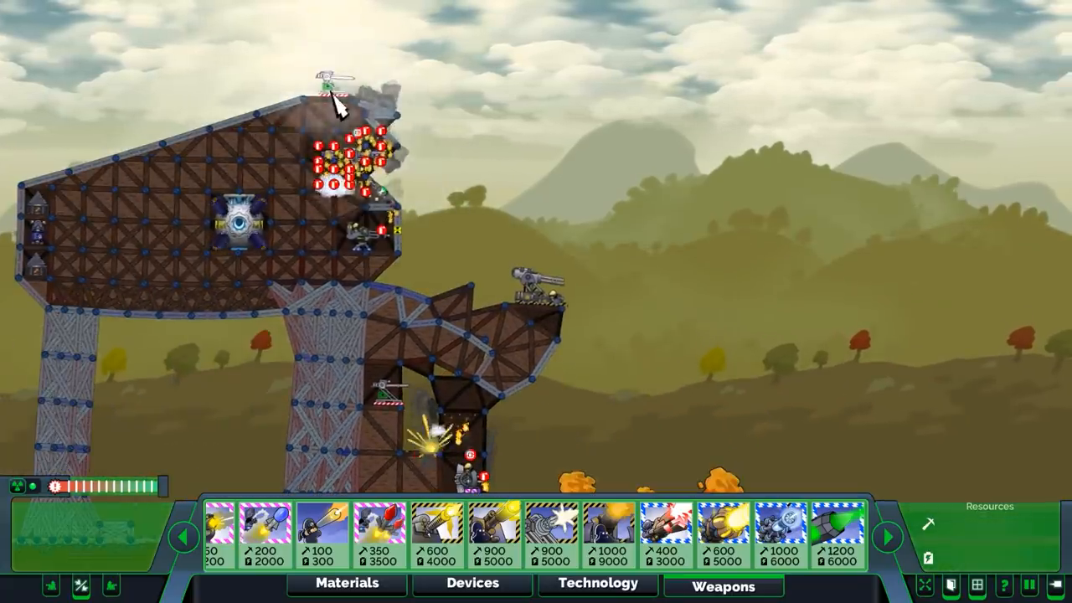
mouse_move(551, 536)
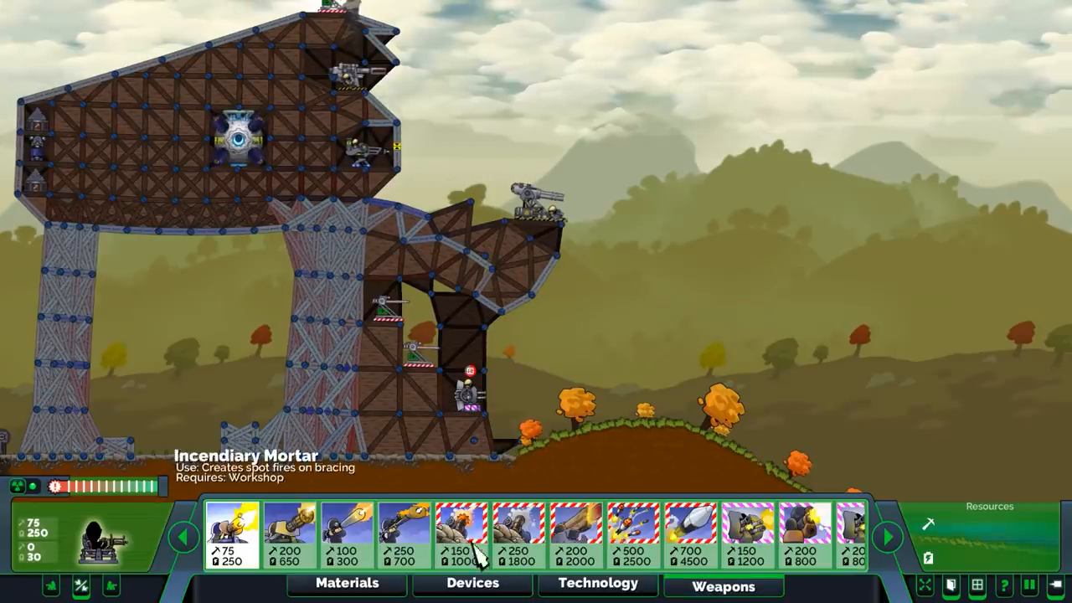
mouse_move(750, 550)
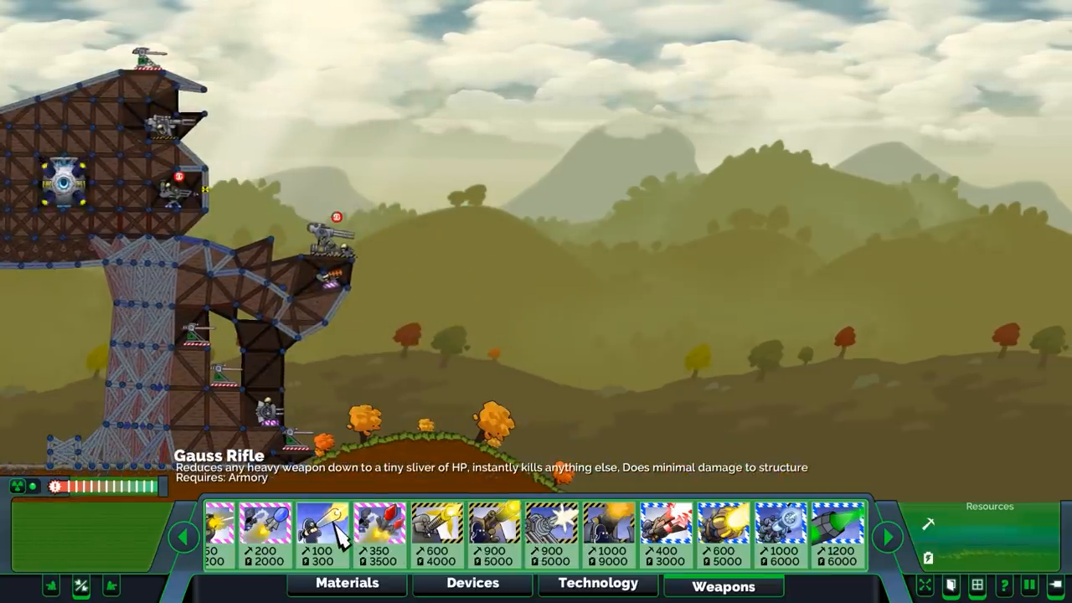
Brace the walker's legs and body, then pick a weapon to mount.
left_click(347, 583)
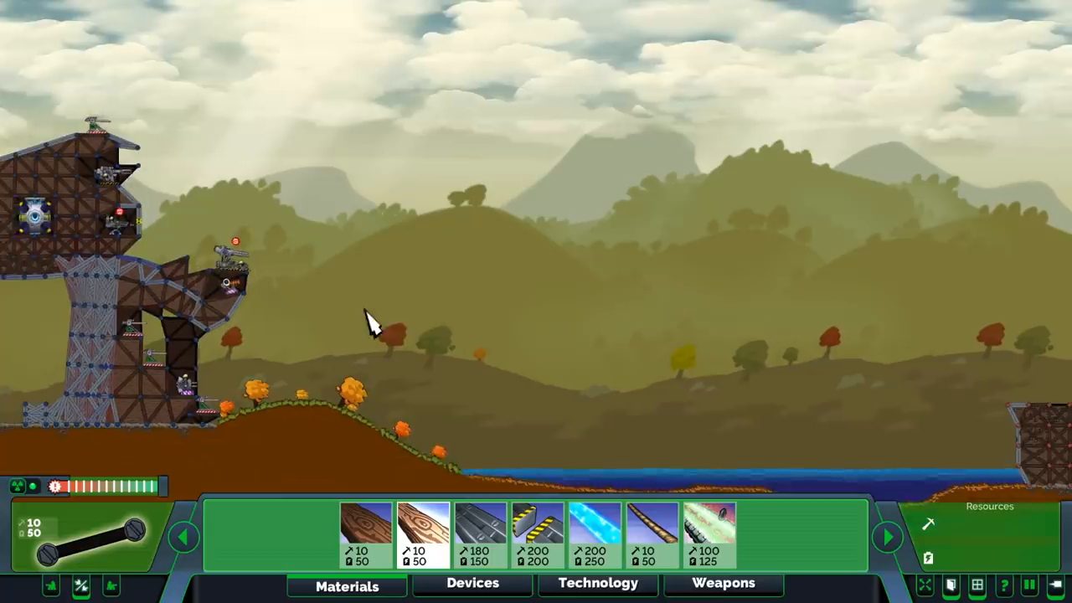
left_click(722, 583)
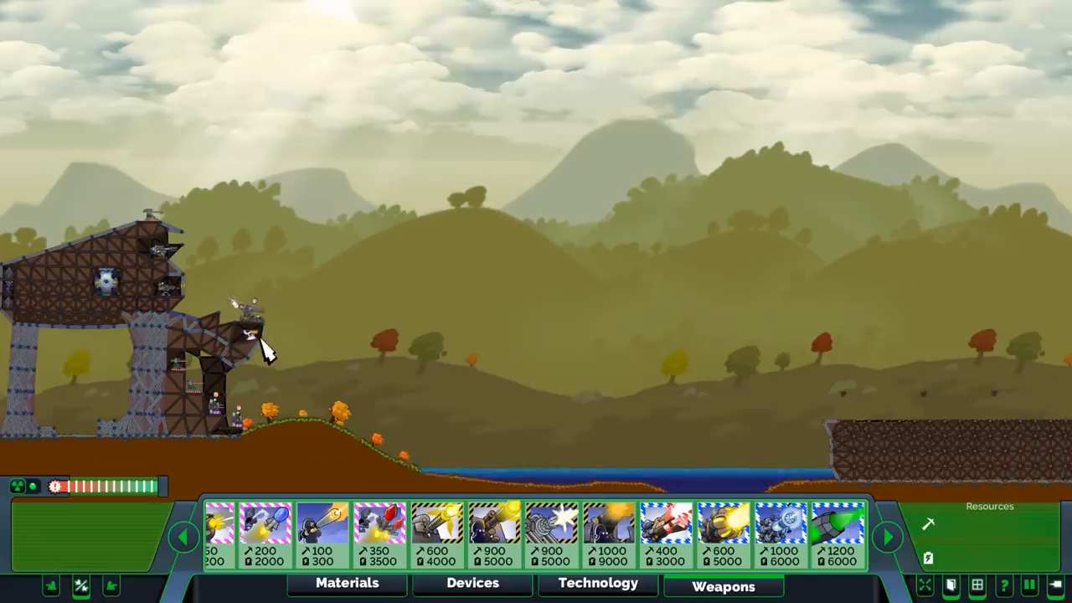
left_click(321, 533)
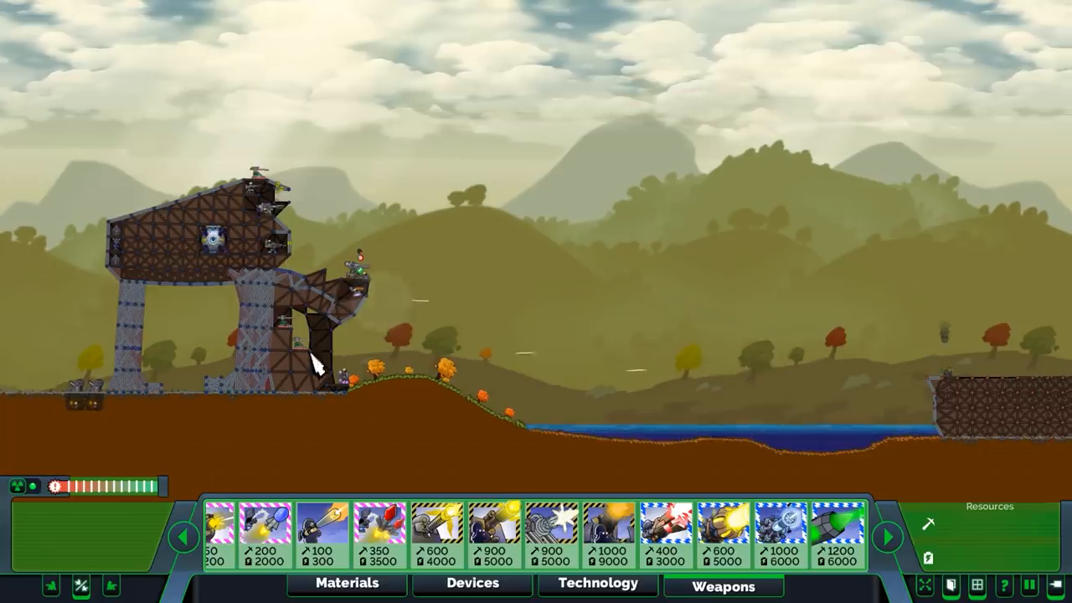
mouse_move(549, 532)
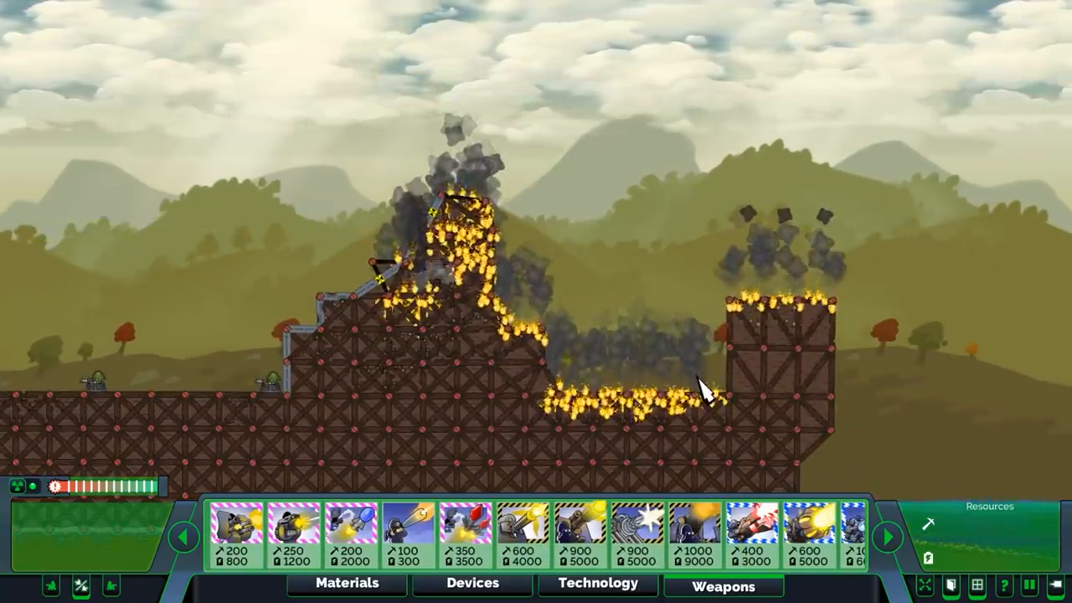
mouse_move(579, 528)
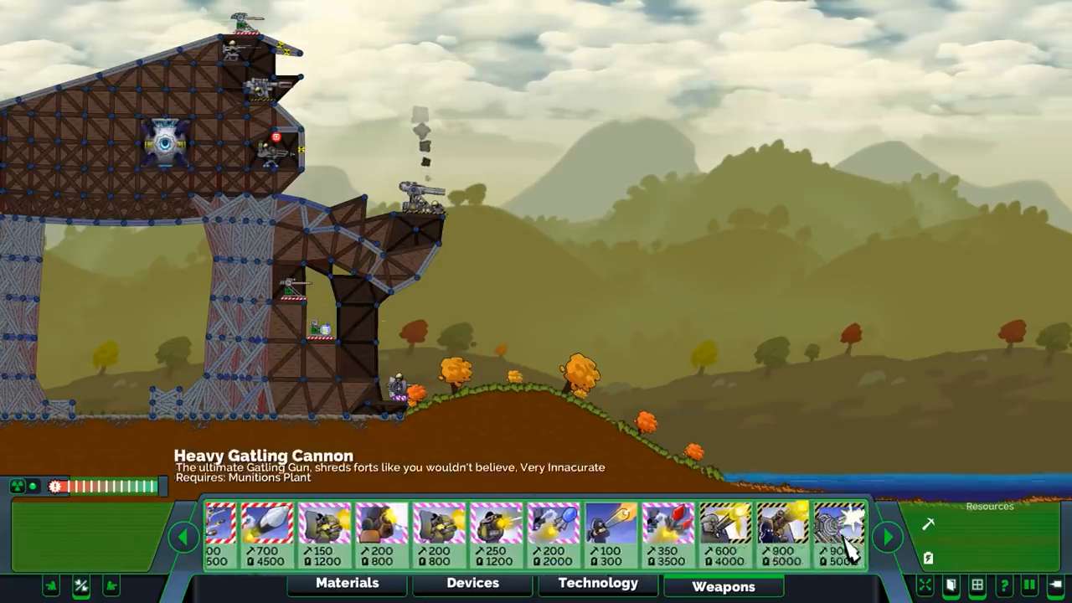
Choose the Heavy Gatling Cannon to add heavier firepower.
left_click(888, 537)
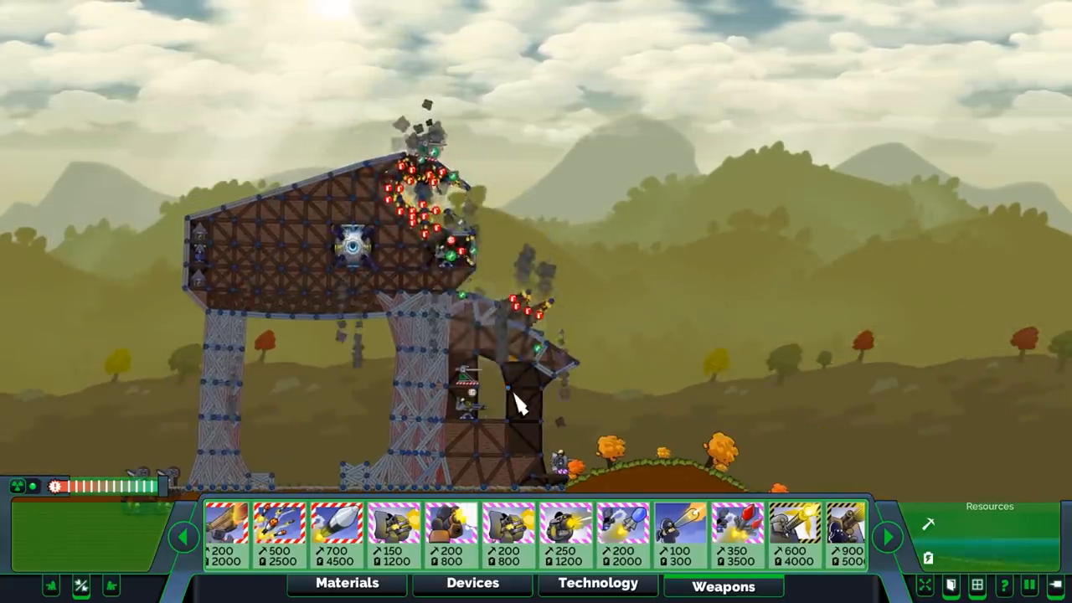
End the match and return to the AT-M6 vs Carrier lobby.
left_click(888, 536)
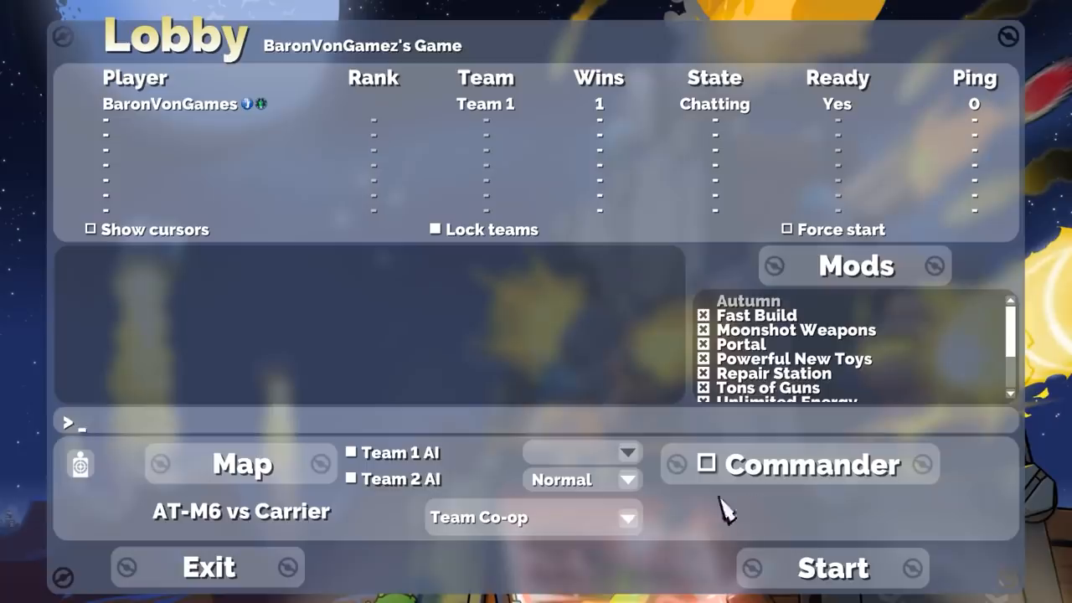
Pick the other player-made AT-M6 map and start the match.
left_click(241, 463)
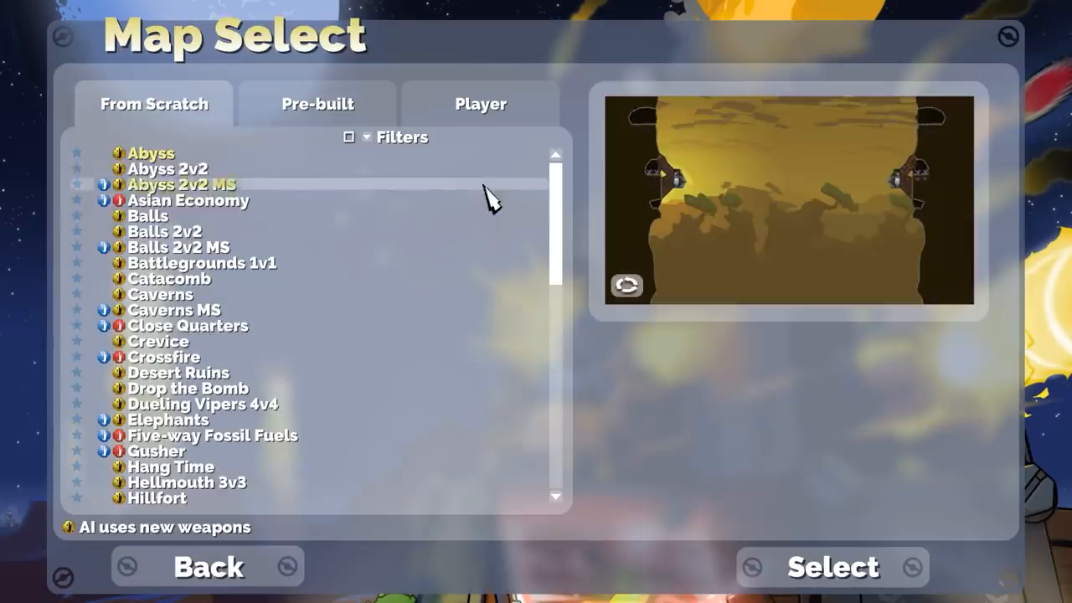
left_click(479, 104)
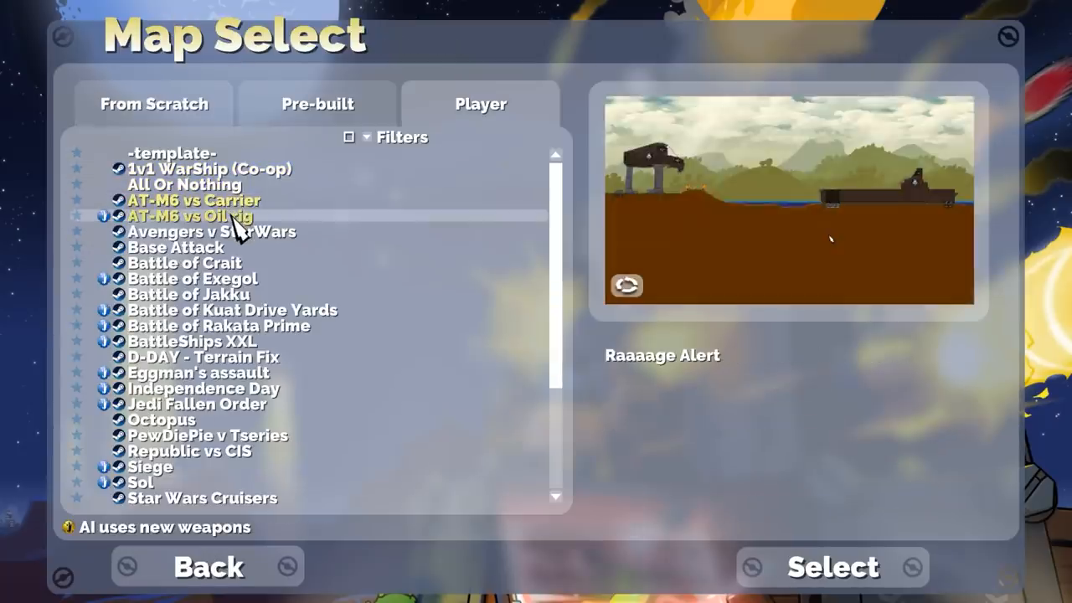
left_click(831, 567)
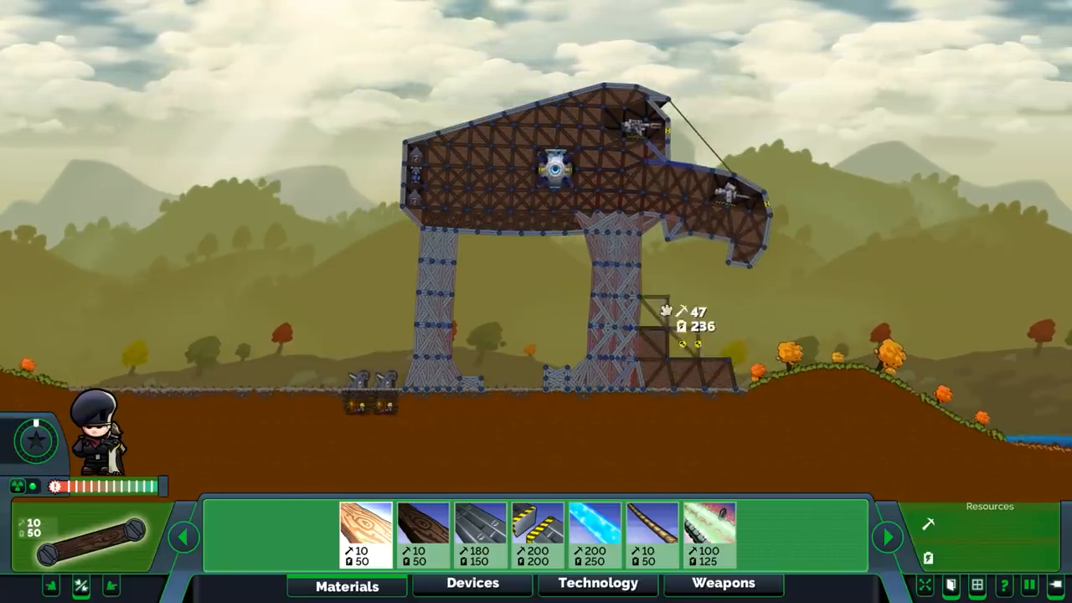
Show the weapons list for the new walker fort.
left_click(722, 583)
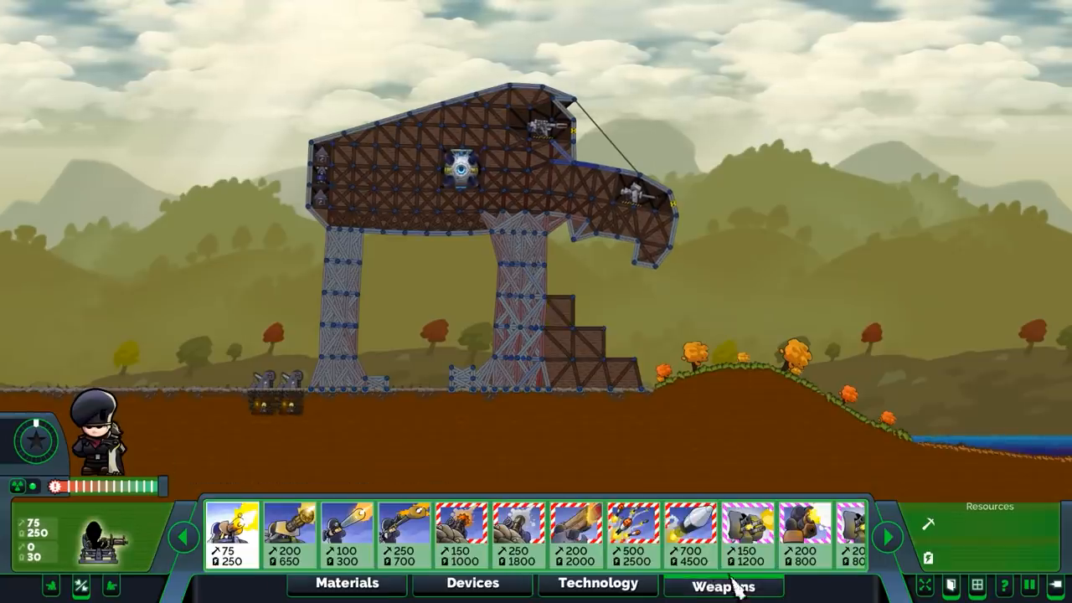
mouse_move(790, 544)
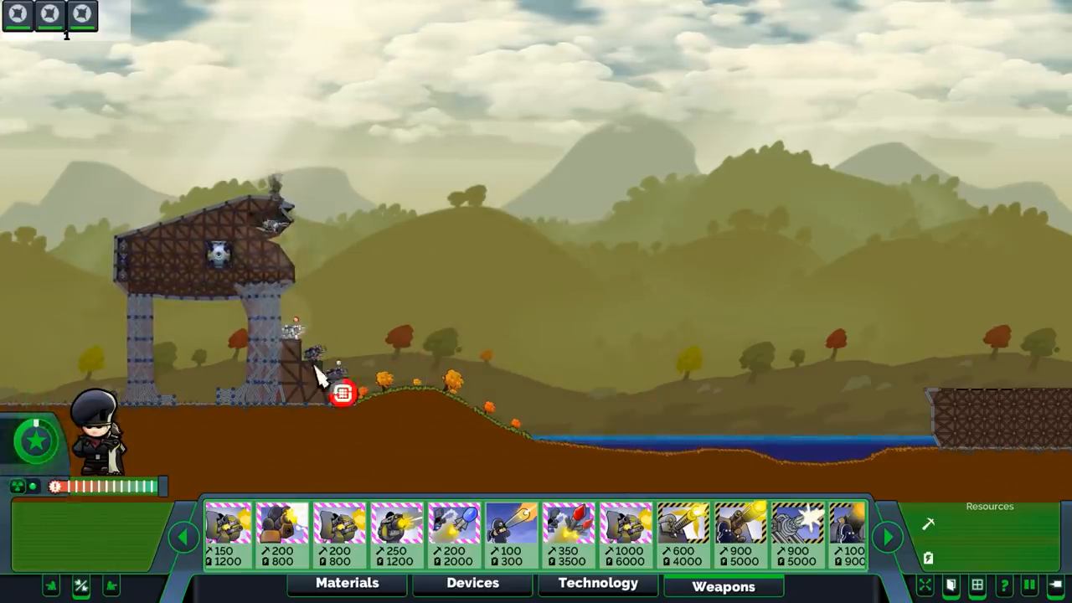
Repair the damaged fort section and place weapons around the walker's base.
left_click(345, 583)
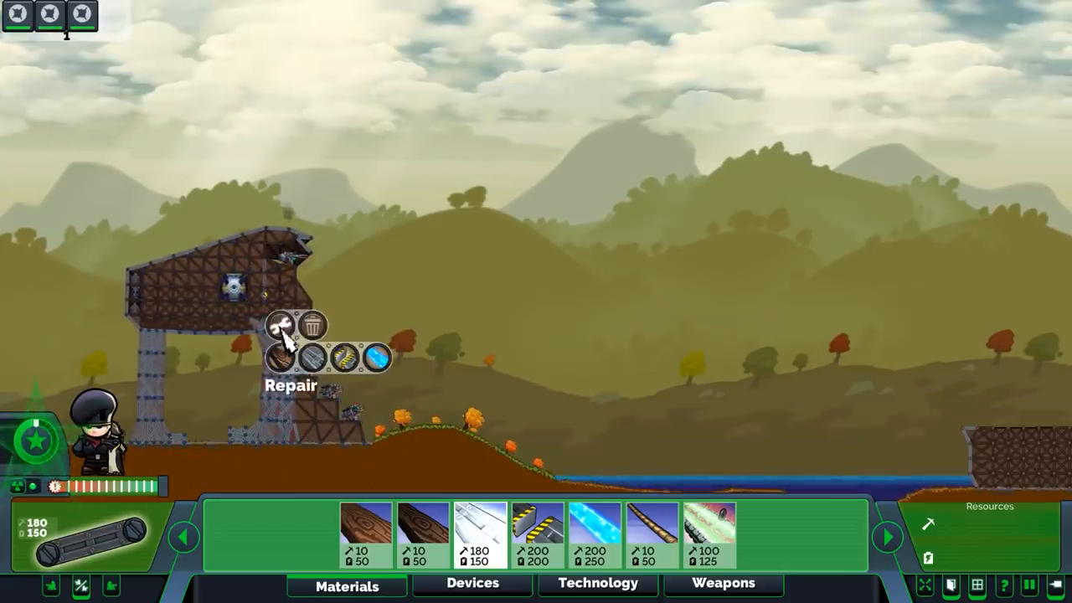
left_click(281, 325)
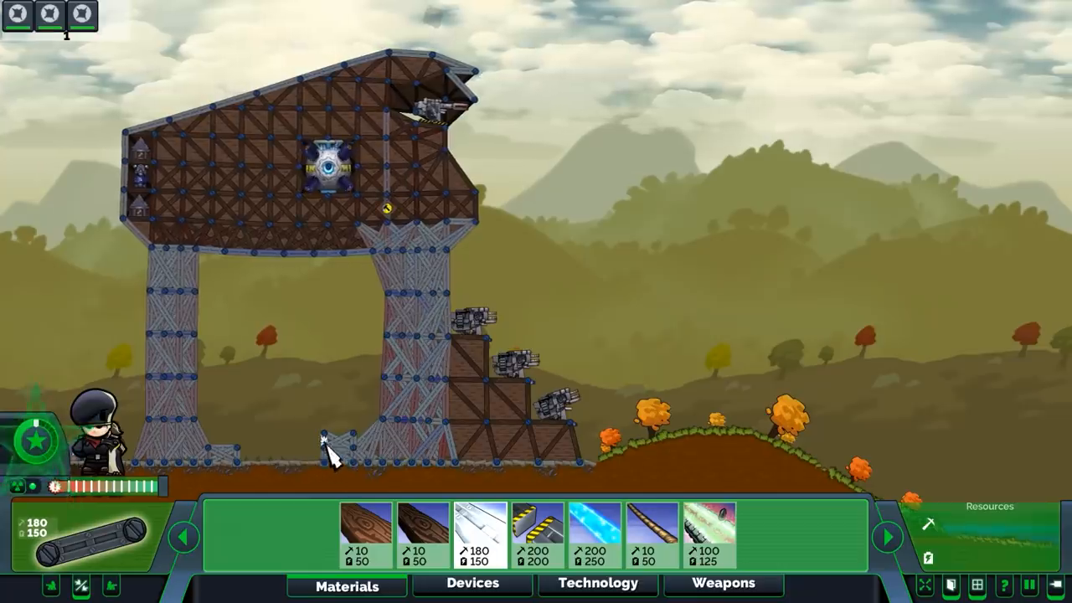
left_click(722, 583)
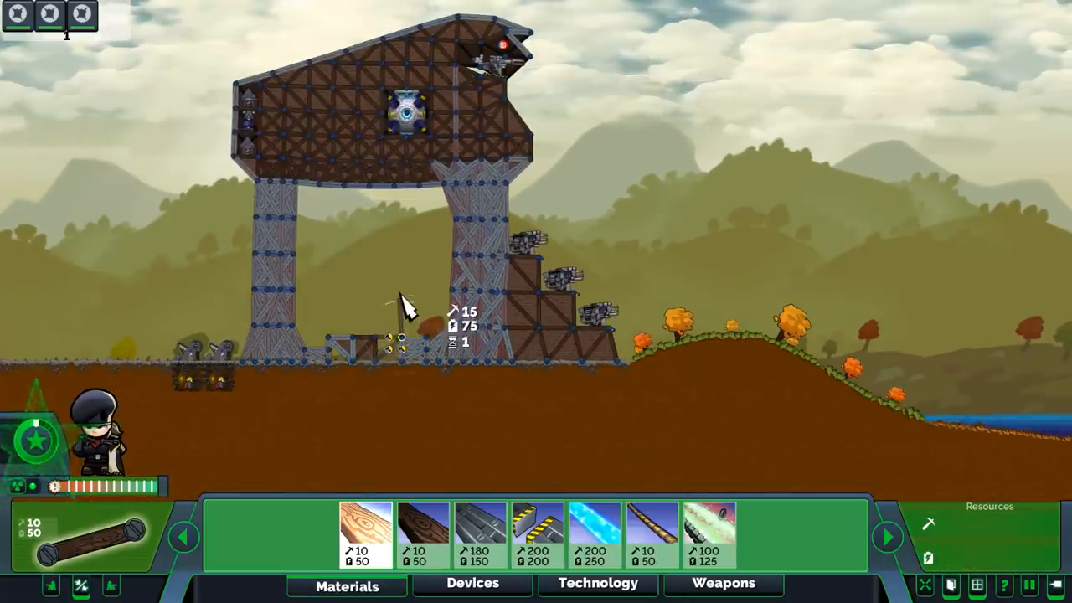
left_click(722, 583)
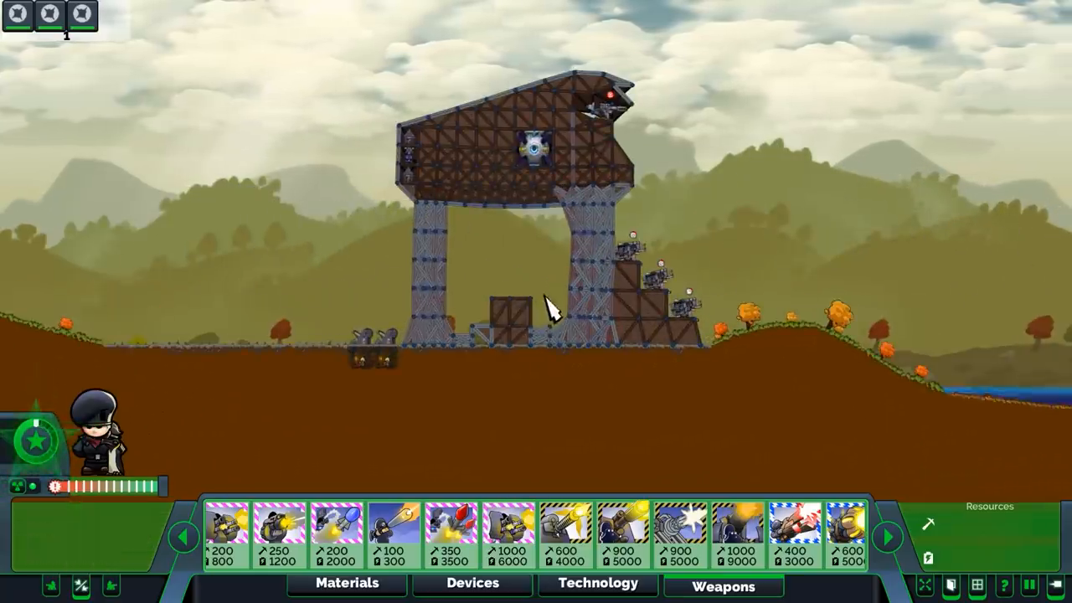
left_click(345, 583)
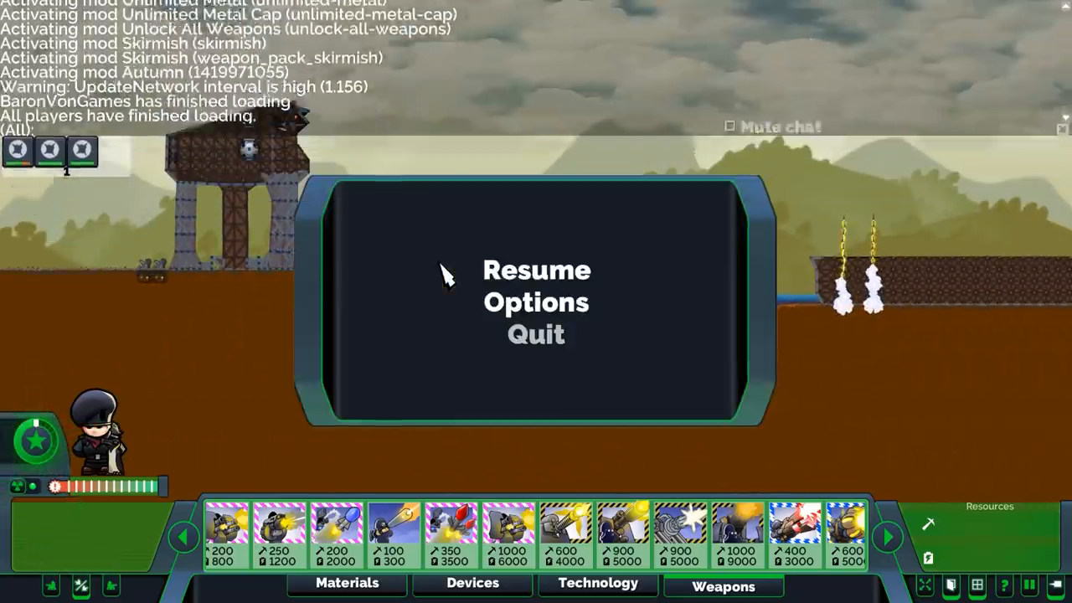
Resume the match and select a heavy weapon on the walker fort to aim at the enemy.
left_click(536, 269)
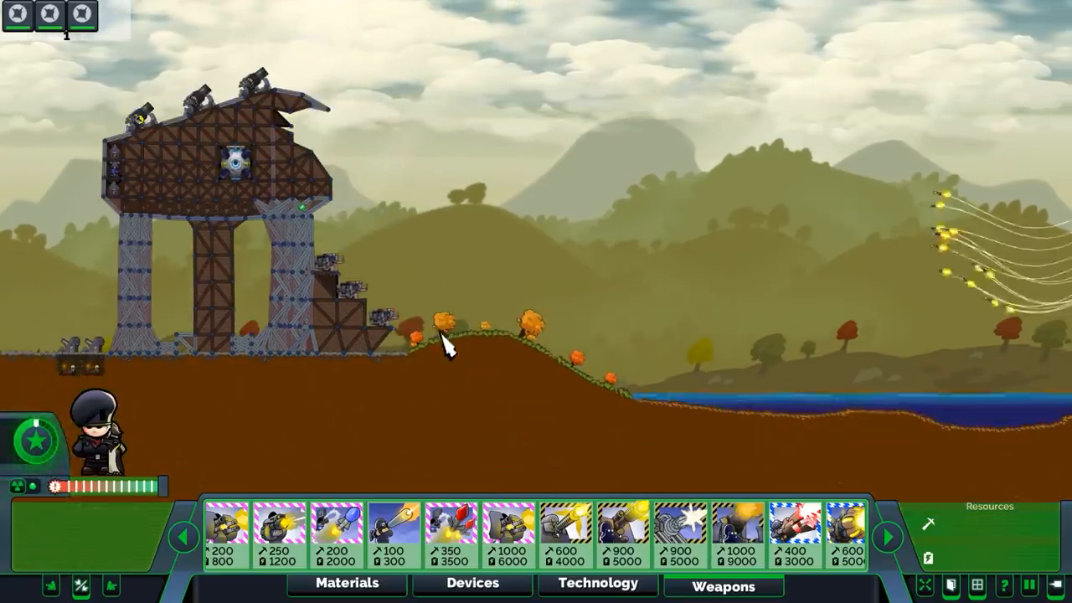
left_click(510, 533)
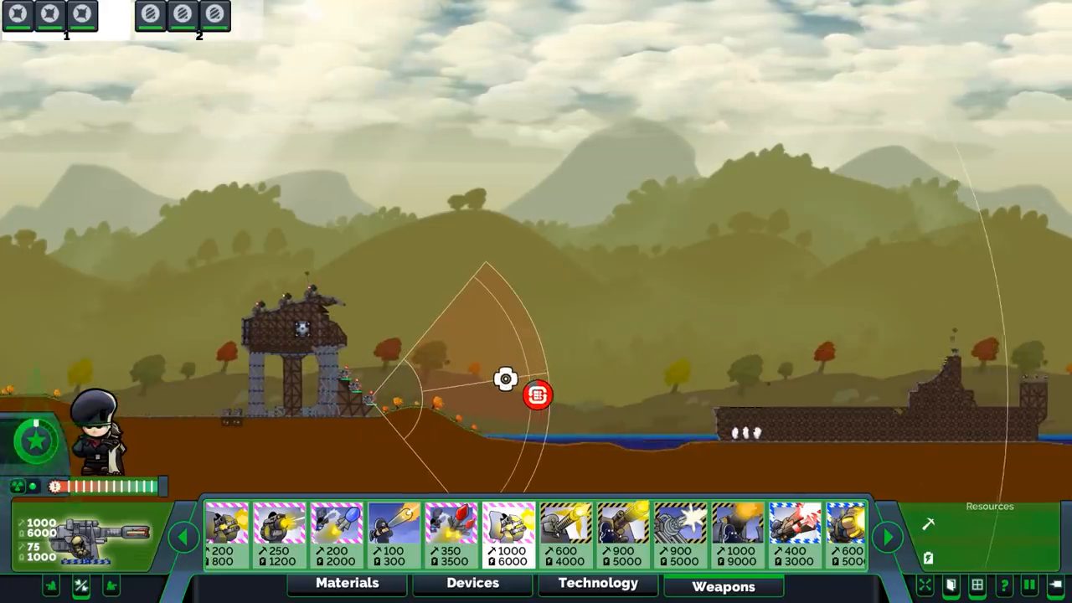
Fire the particle cannon's beam into the enemy fort, then start repairing the walker's damaged head struts.
left_click(537, 395)
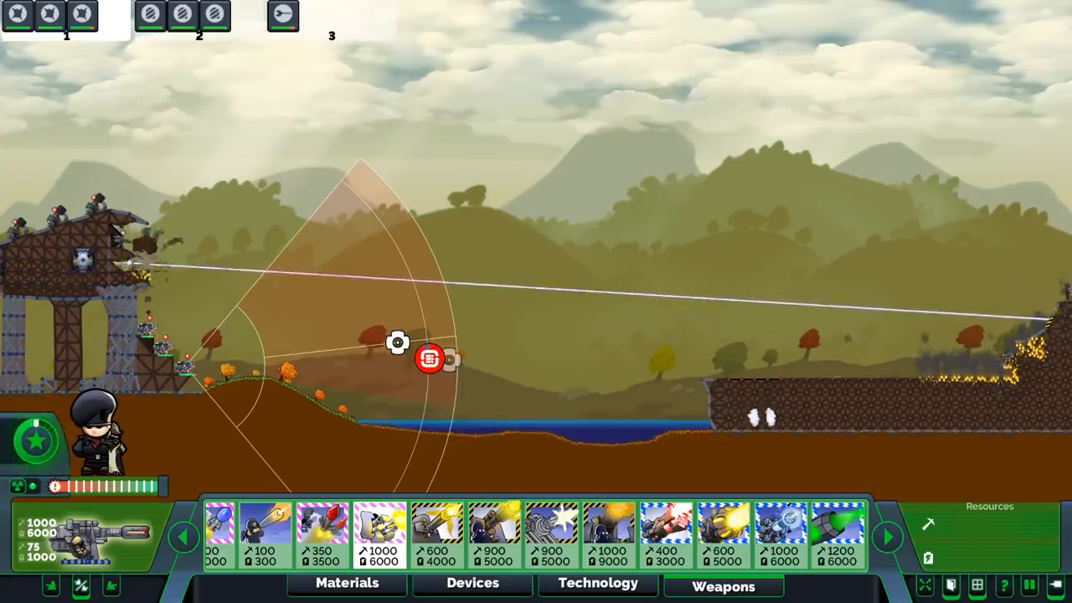
left_click(429, 358)
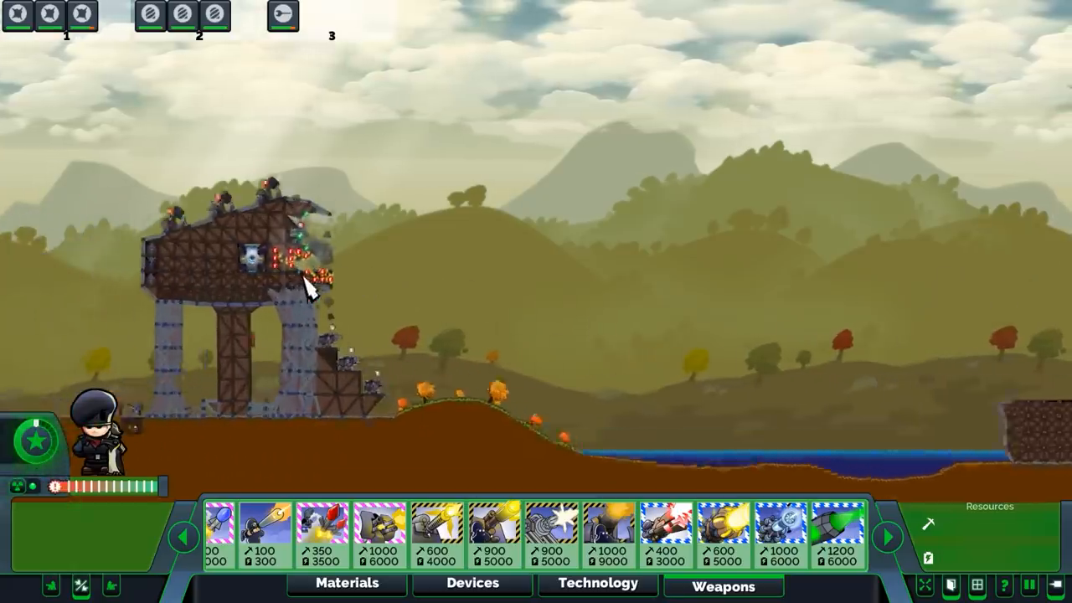
left_click(346, 583)
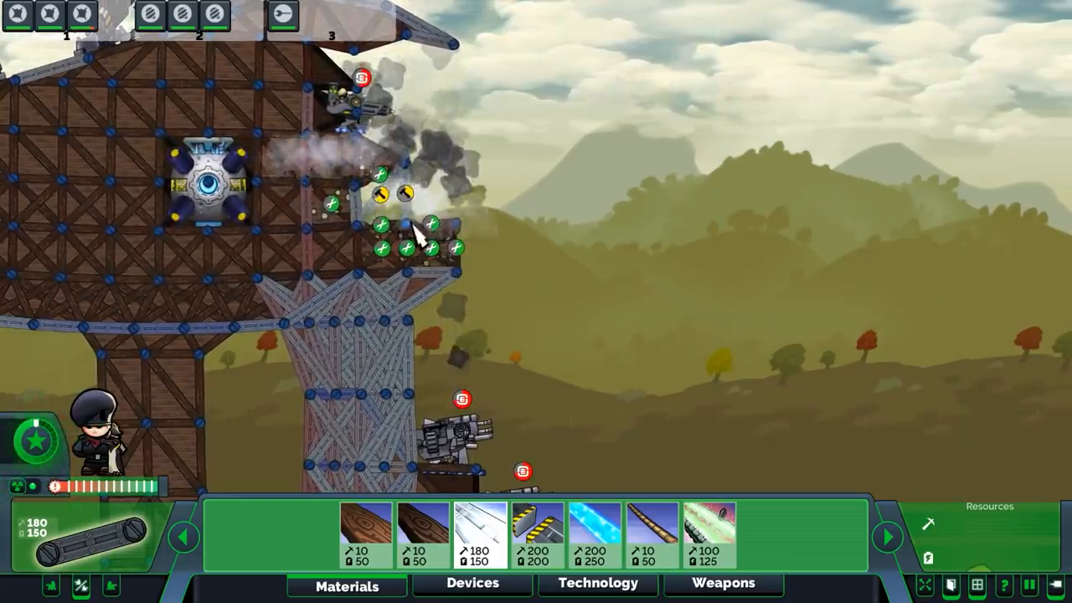
Repair the walker fort's damaged upper struts so the head section is intact again.
left_click(215, 188)
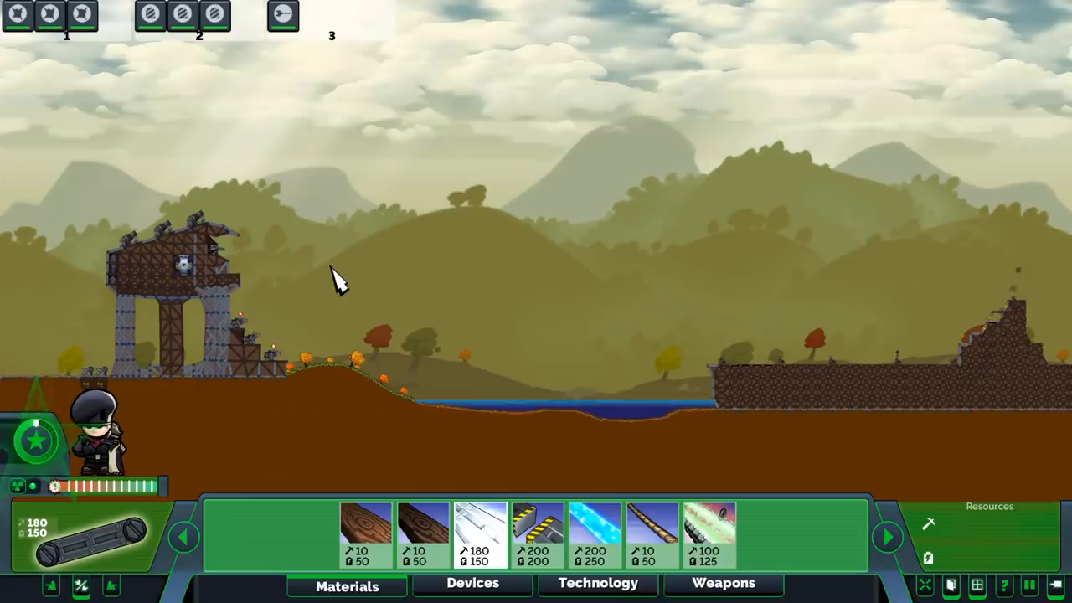
mouse_move(338, 248)
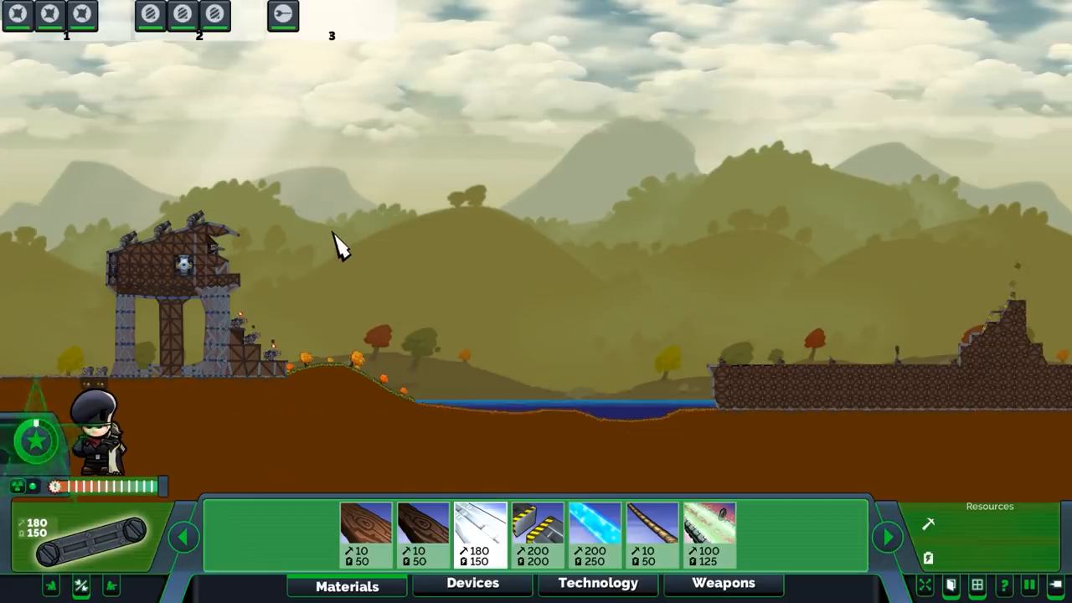
mouse_move(319, 259)
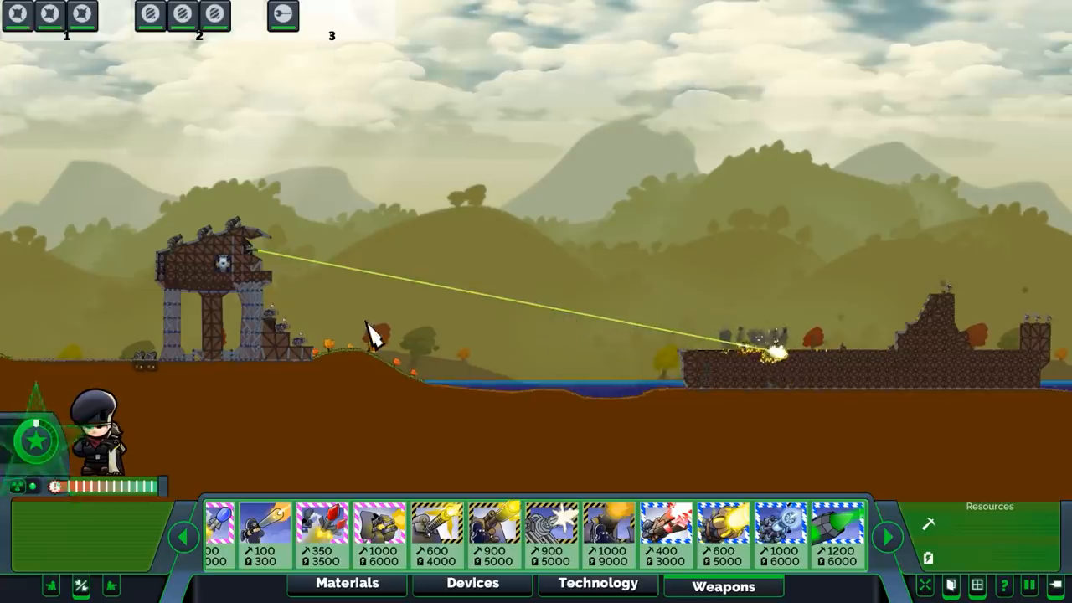
mouse_move(466, 315)
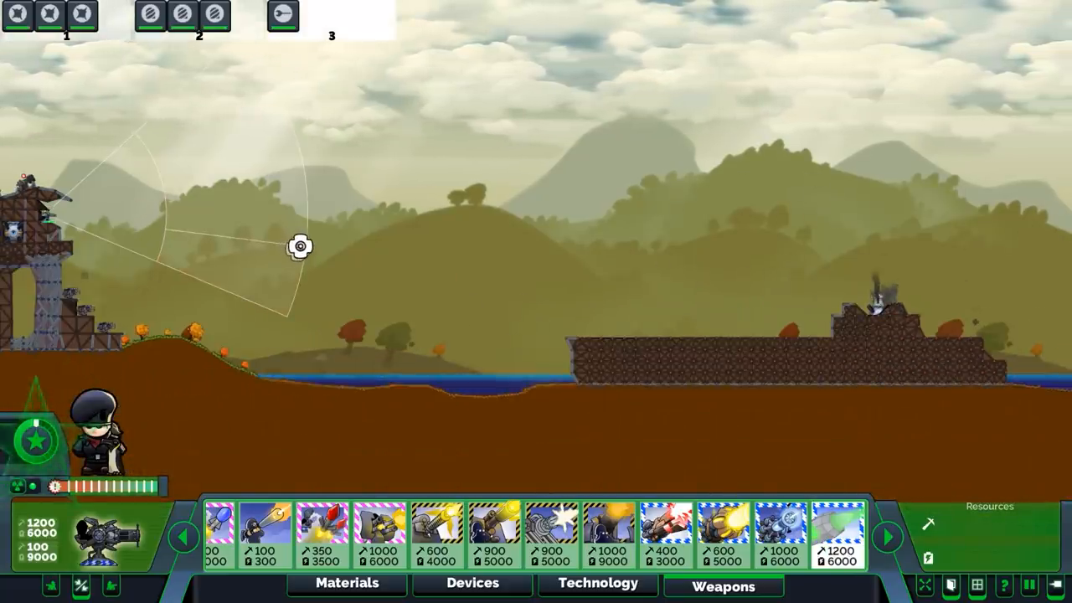
Fire the howitzers at the enemy reactor until it is destroyed and the Victory screen appears.
left_click(586, 259)
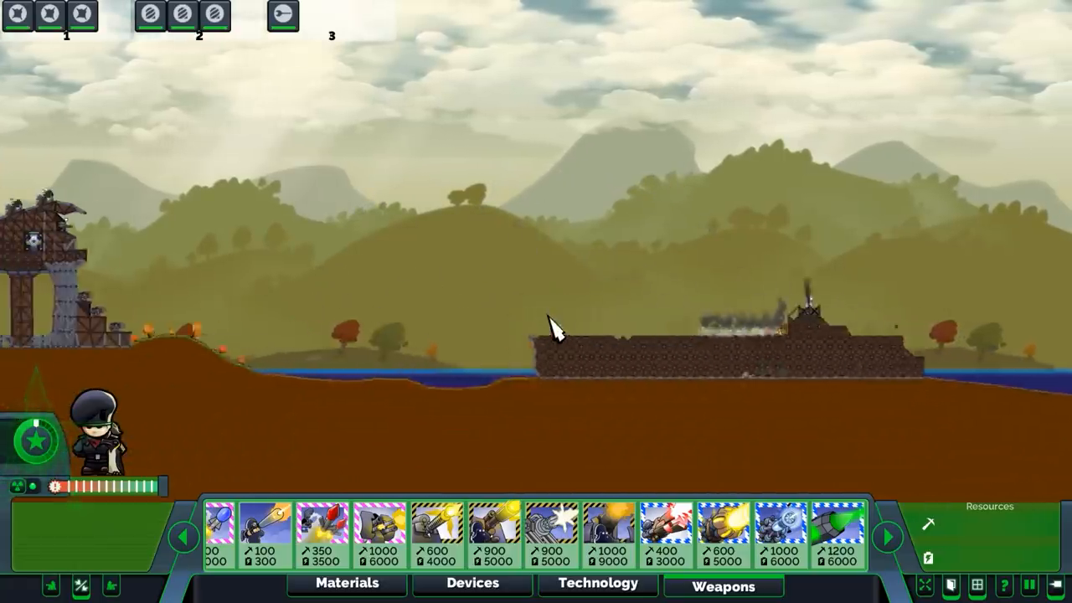
left_click(378, 533)
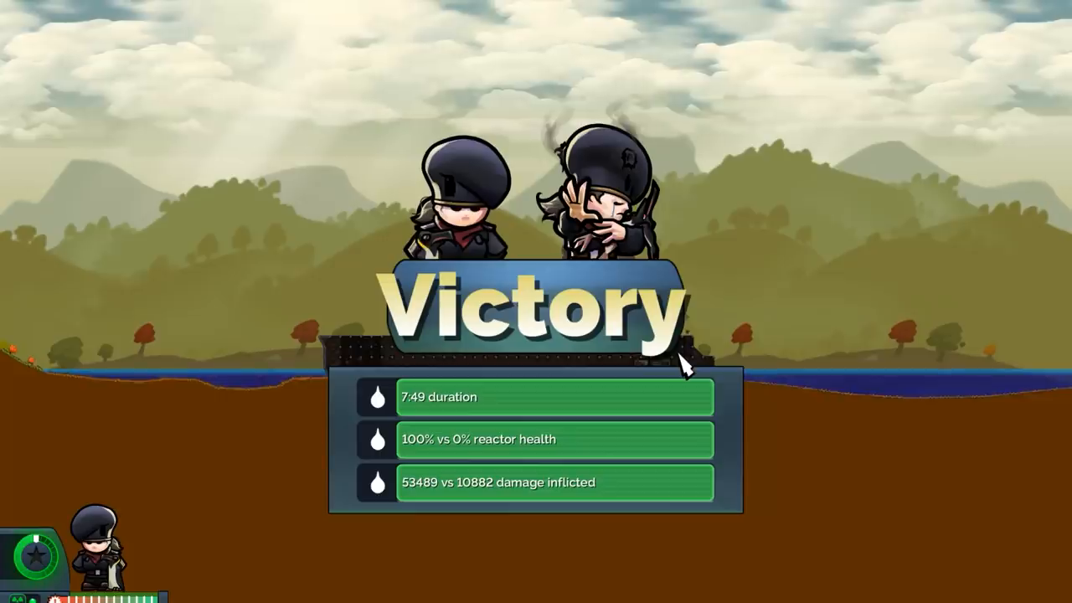
mouse_move(653, 242)
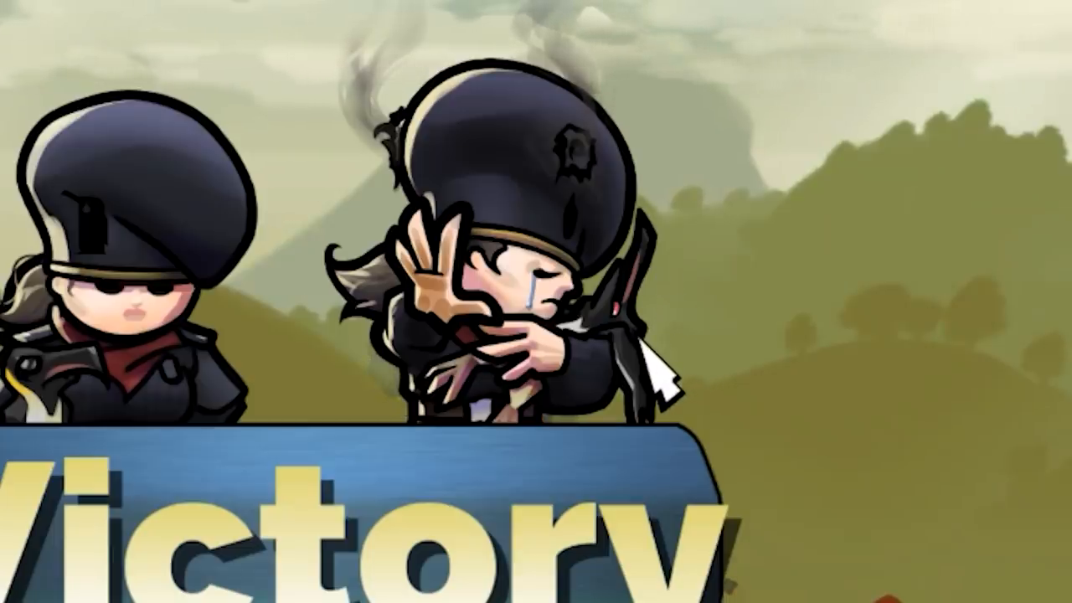
mouse_move(688, 366)
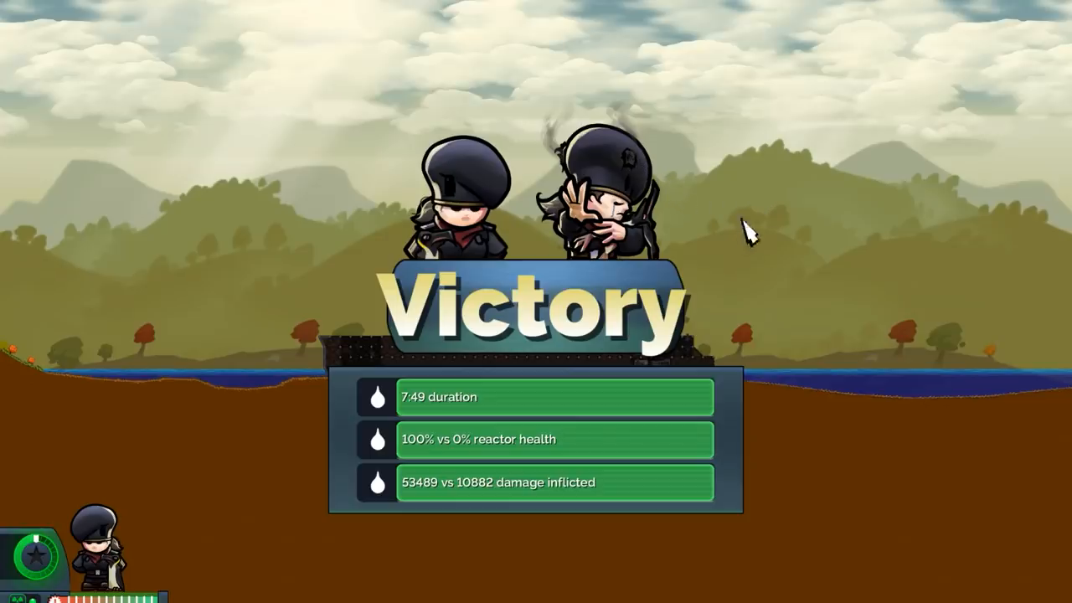
mouse_move(679, 248)
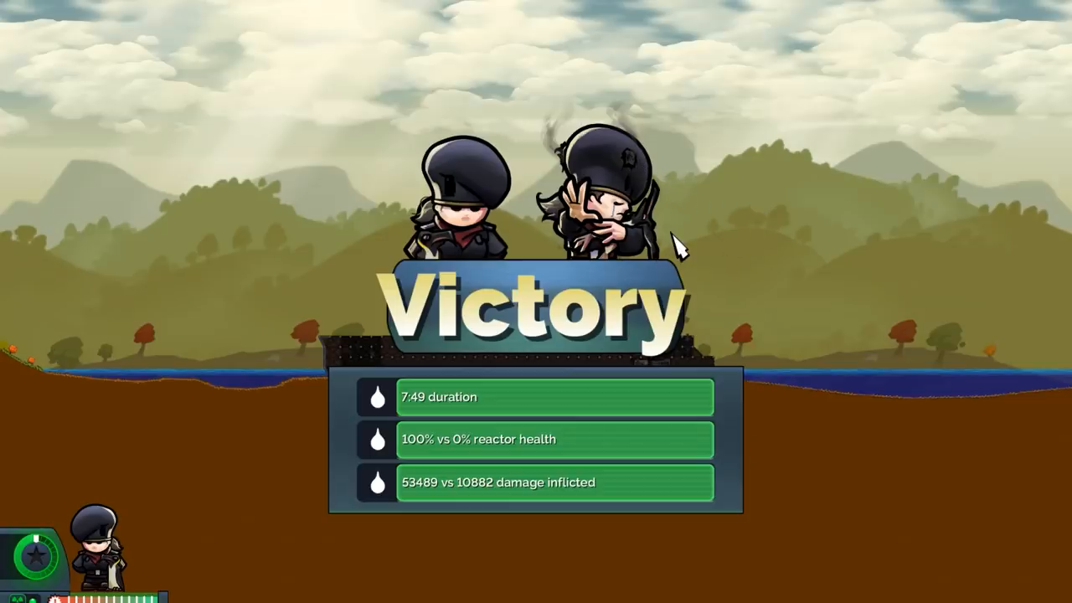